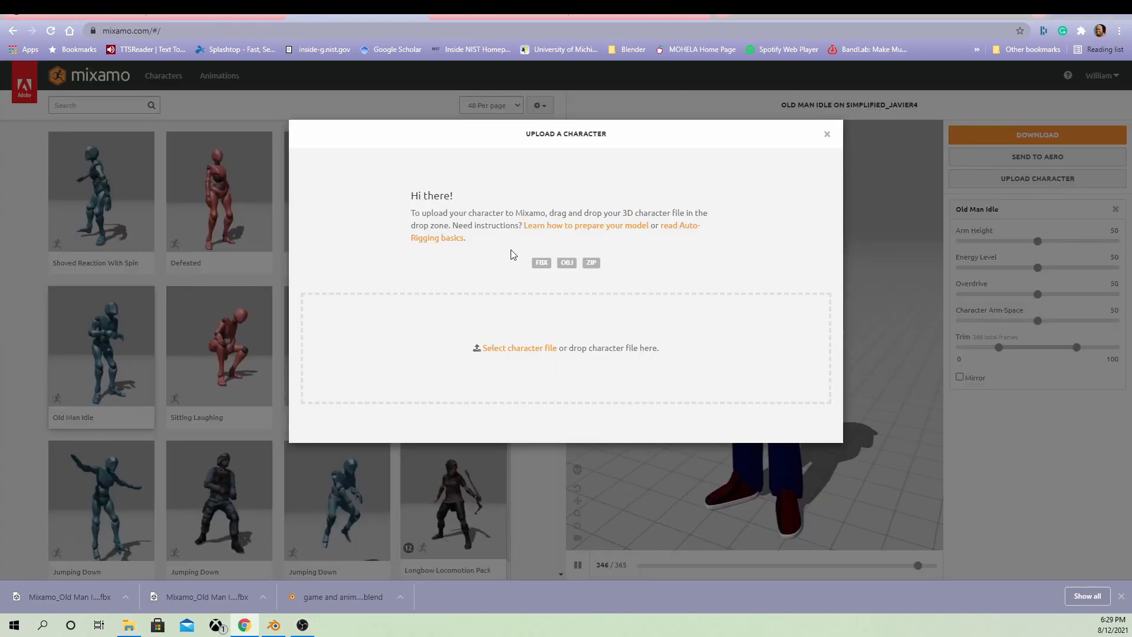
Upload simple_test.fbx to Mixamo and dismiss the auto-rigger's failed mapping message.
click(519, 348)
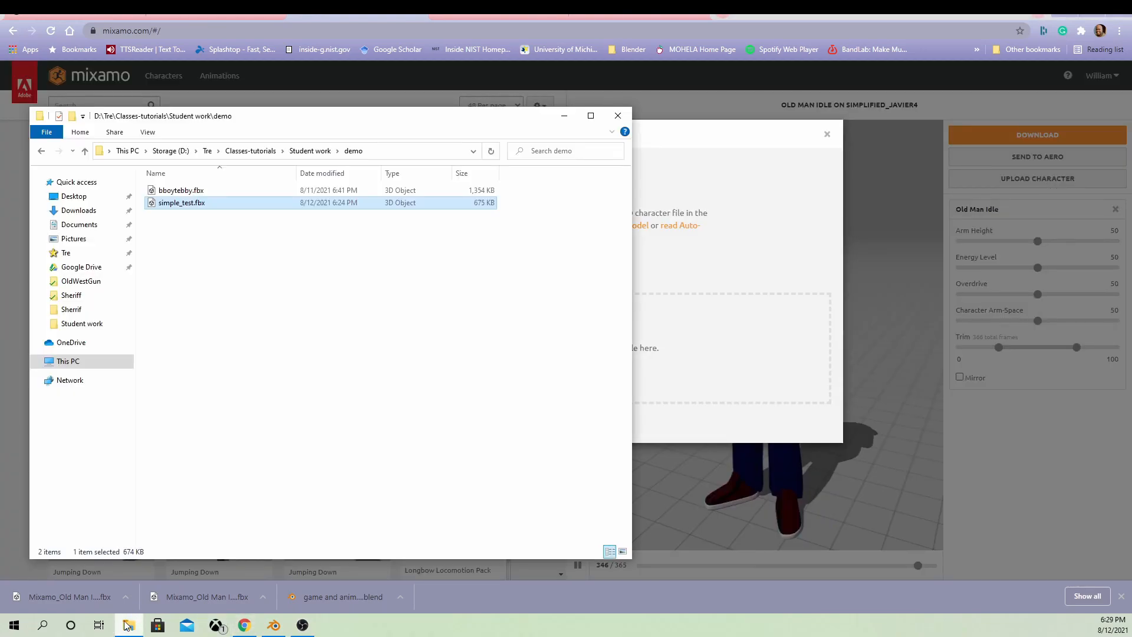
click(181, 190)
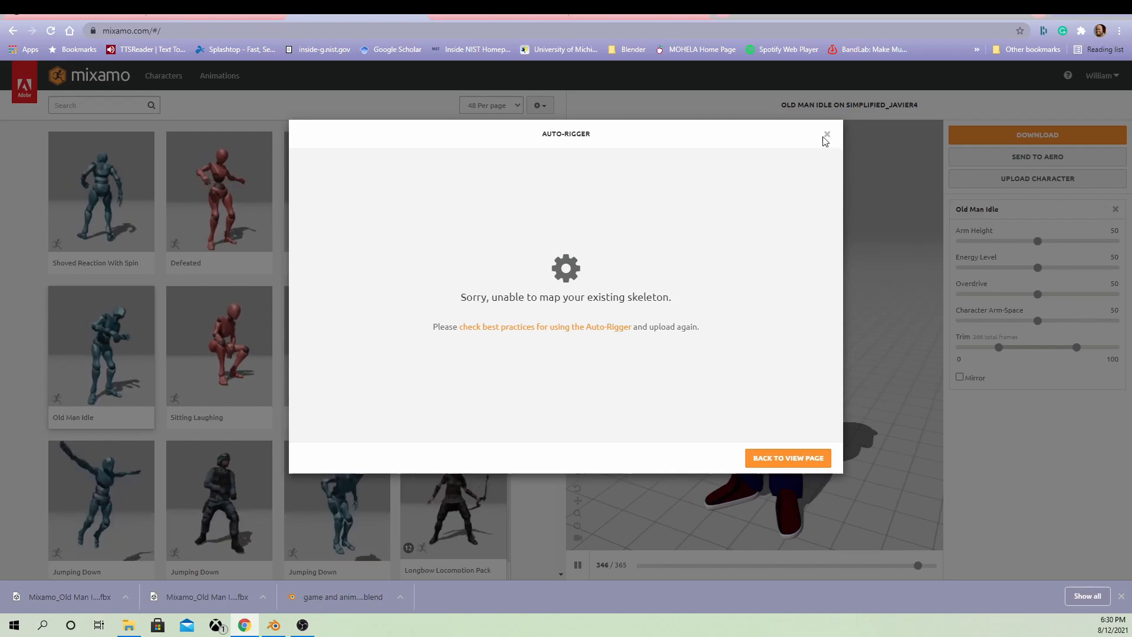
click(827, 135)
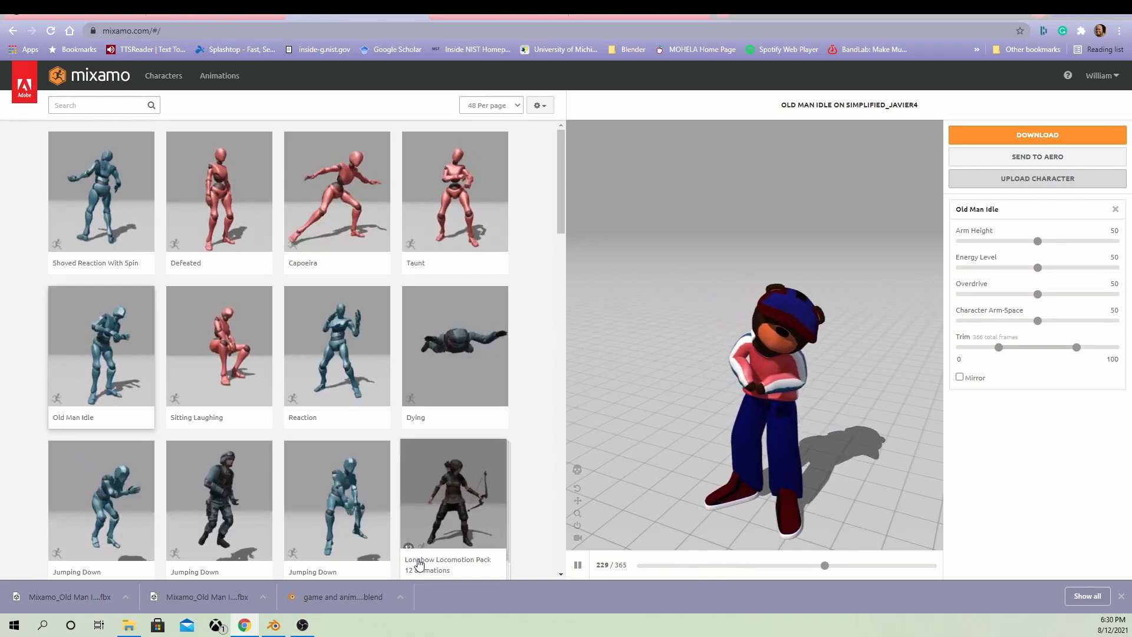
Switch to Blender and open the original bear .blend from the Student work folder.
click(271, 625)
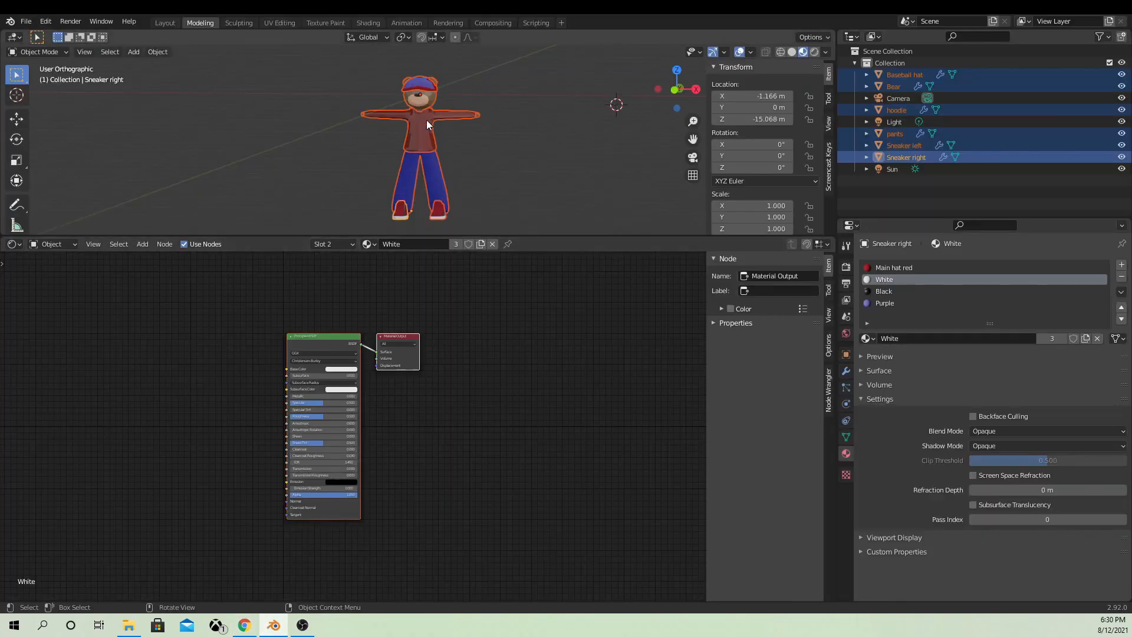
click(896, 110)
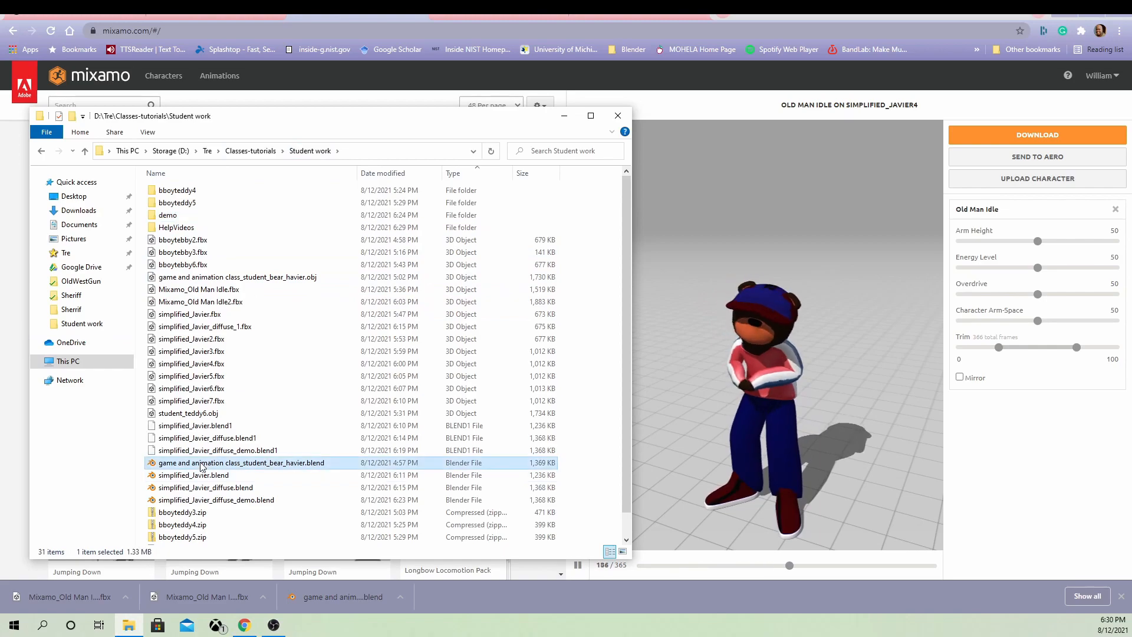
click(301, 625)
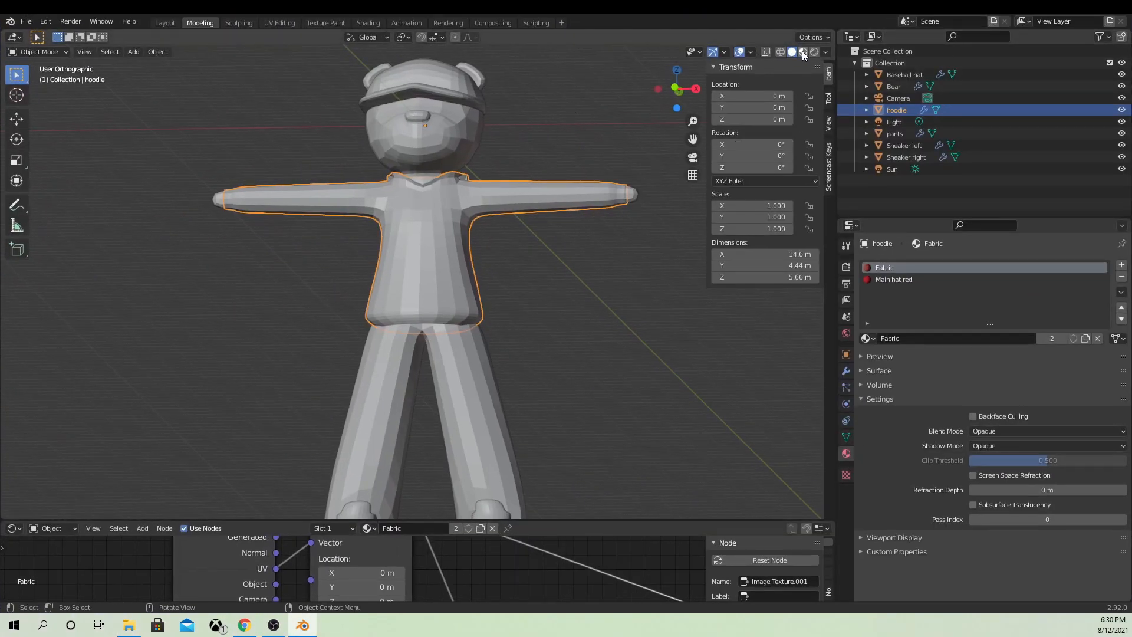
Show the bear in Material Preview shading and select the pants to see their jean blue material.
click(802, 52)
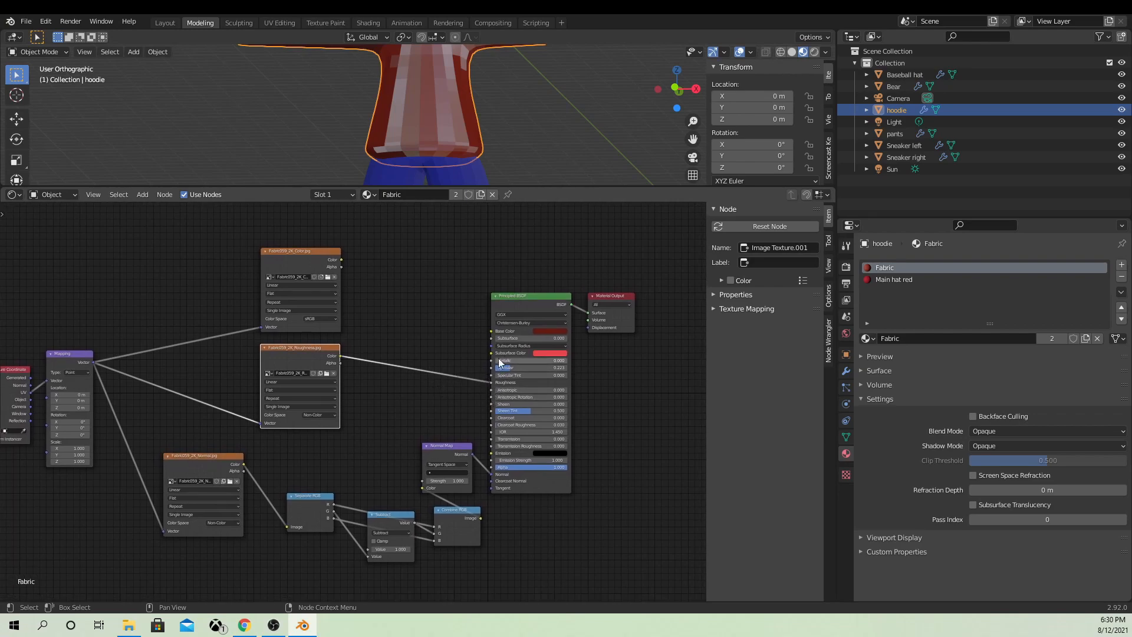
mouse_move(495, 383)
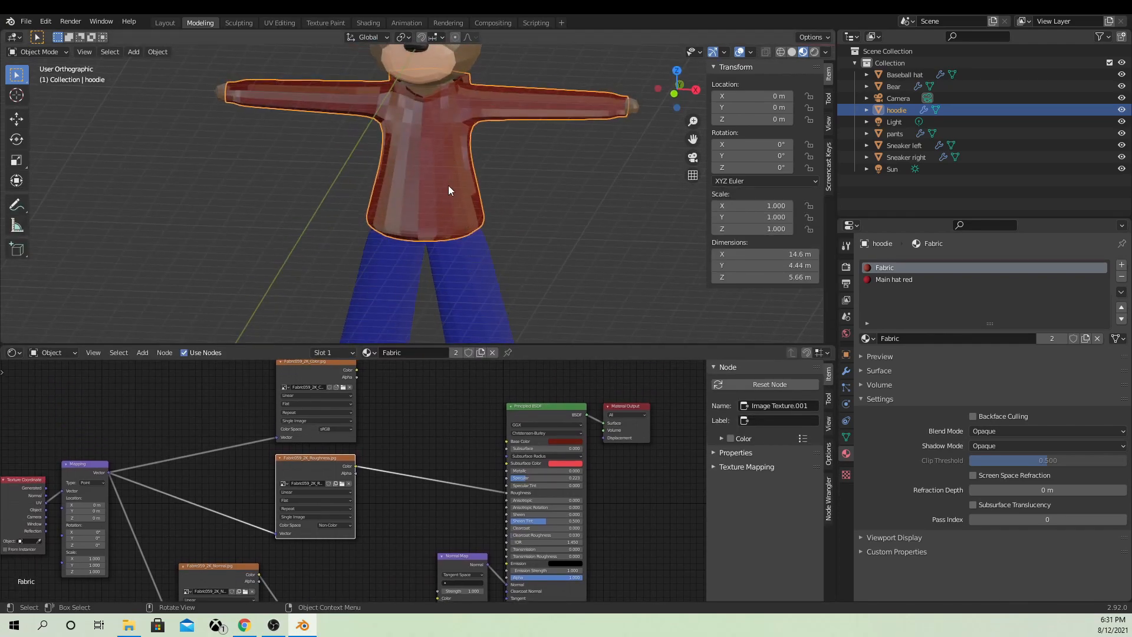
click(894, 134)
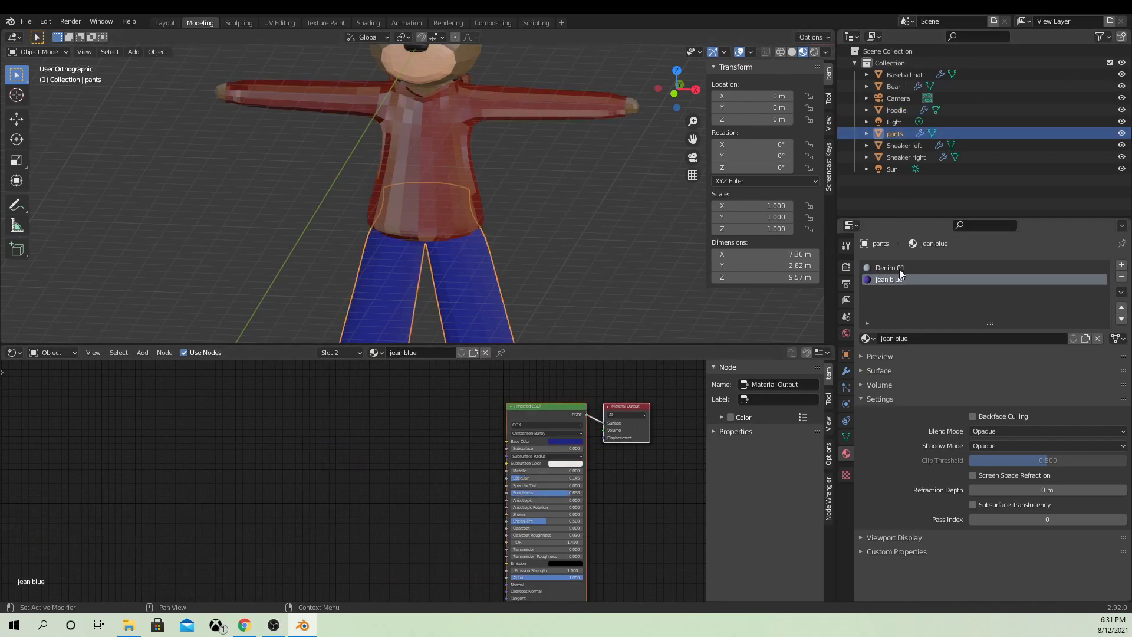
Inspect the pants' Denim 01 node tree, then select the hoodie to show its Fabric nodes.
click(889, 267)
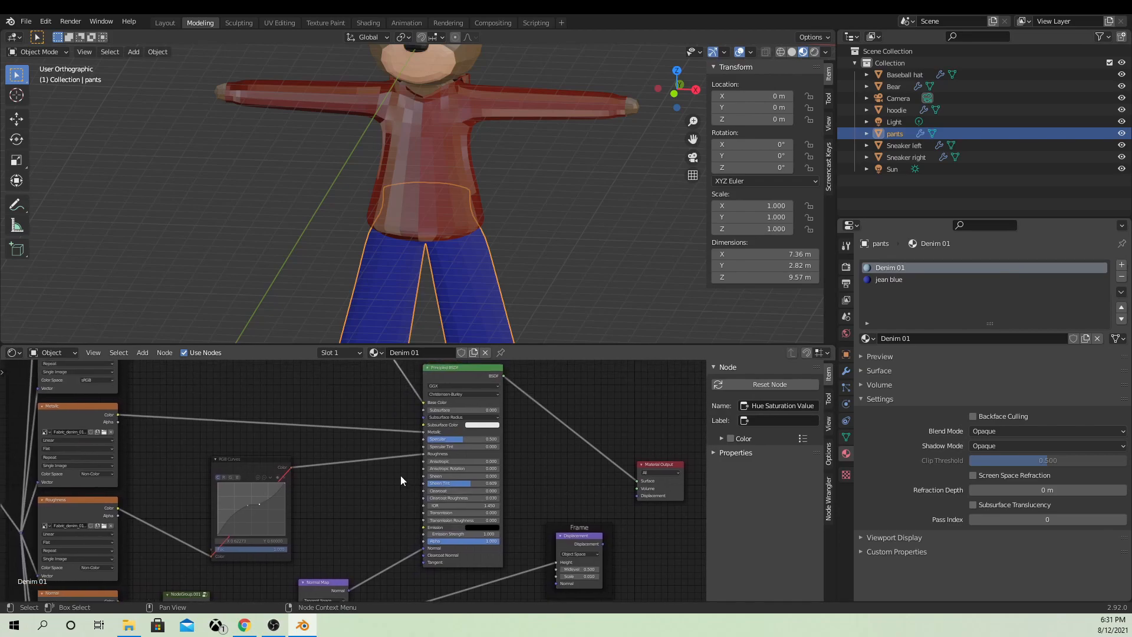
drag(401, 480, 378, 435)
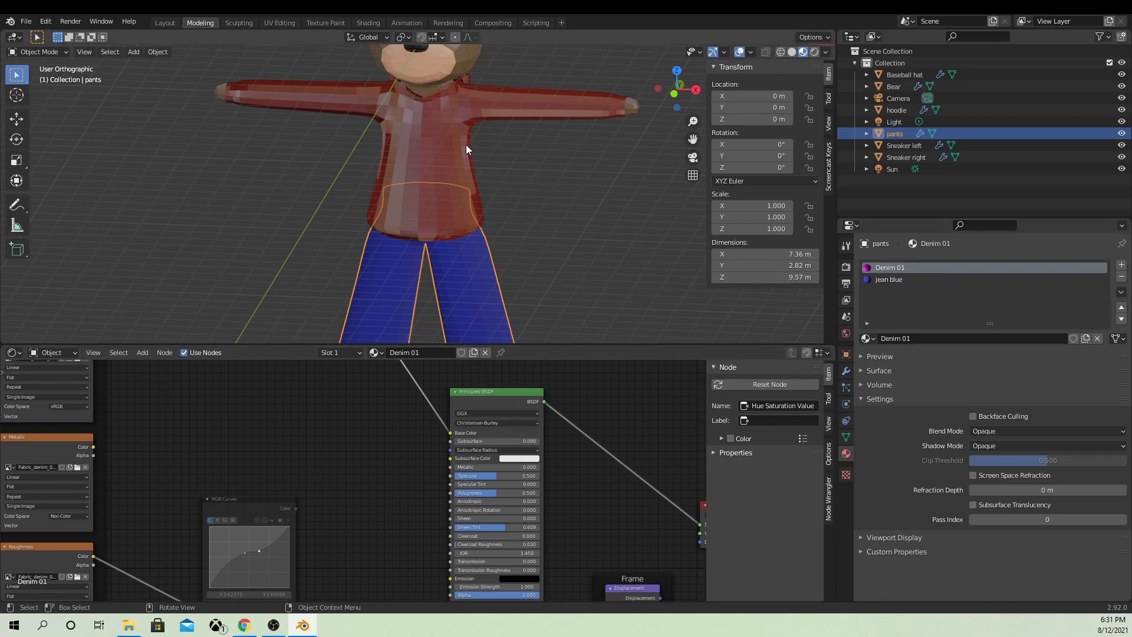
click(896, 110)
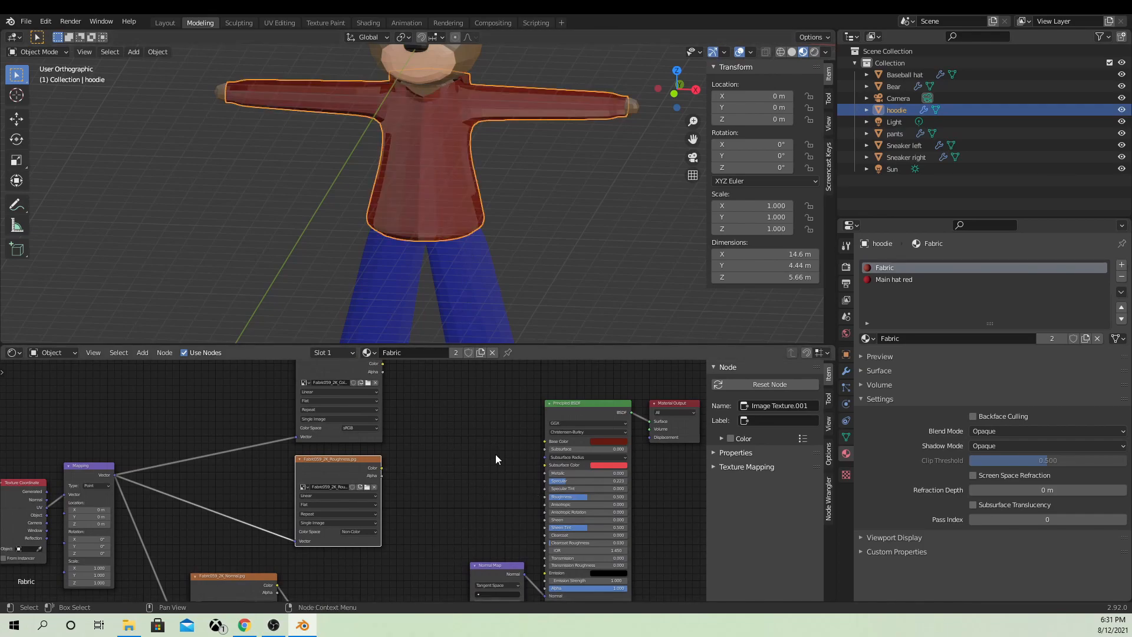
Select the bear body, hoodie and pants in turn to check each one's material.
click(894, 86)
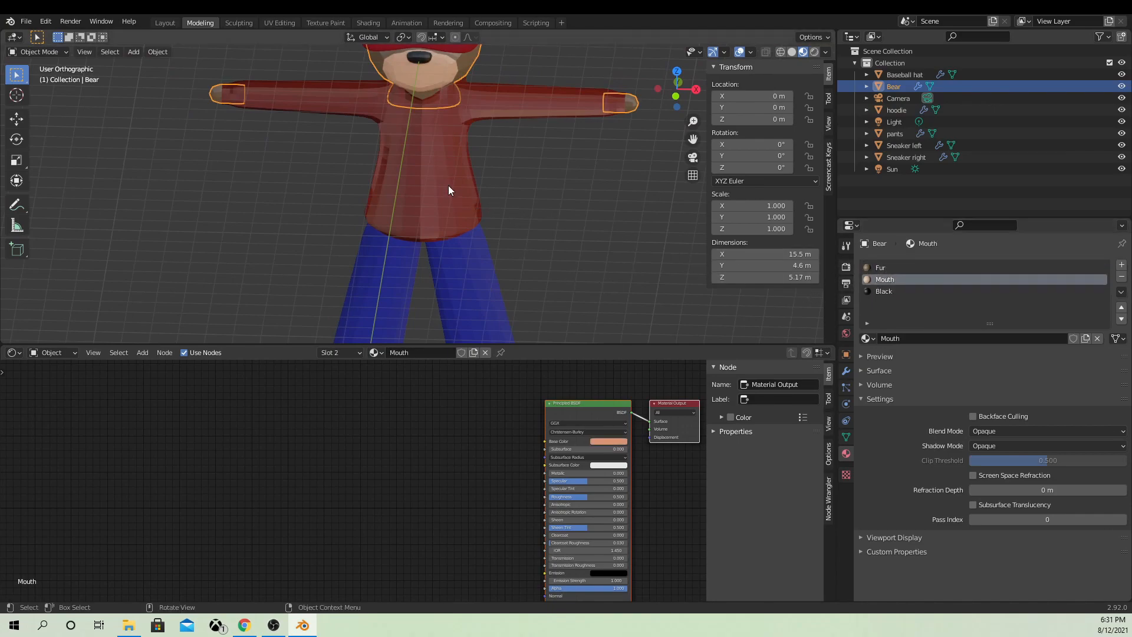
click(897, 109)
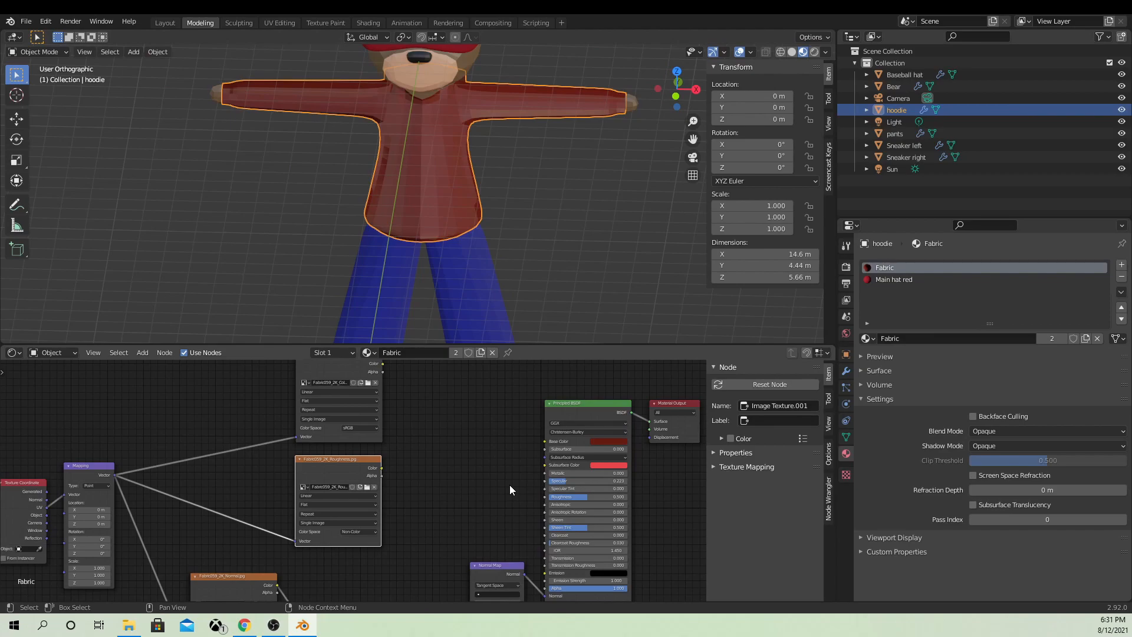
mouse_move(524, 545)
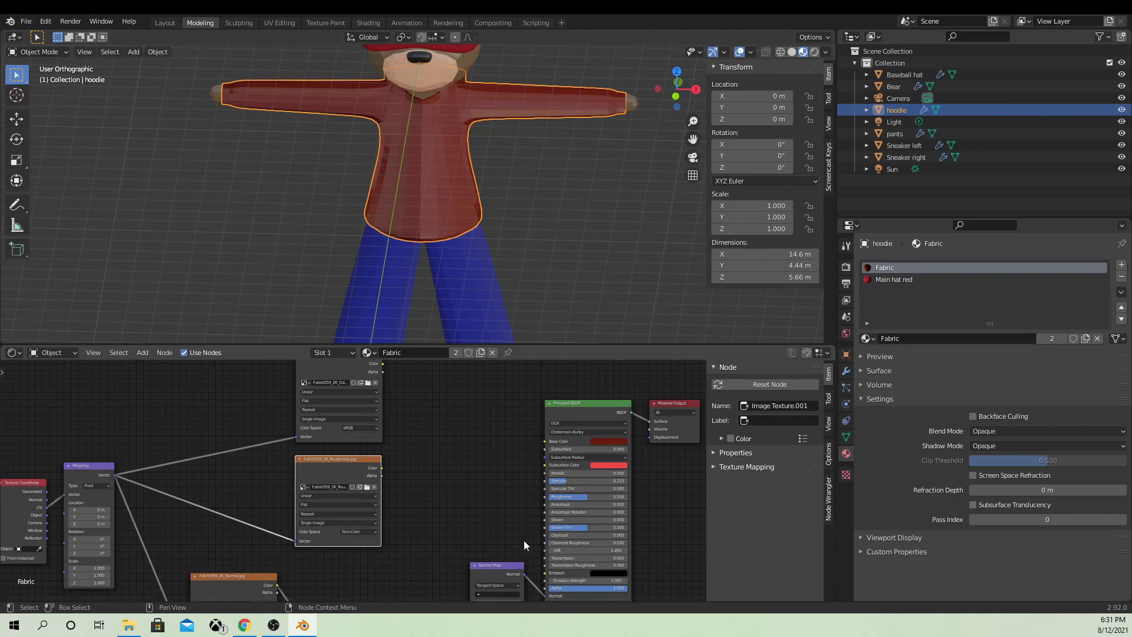
mouse_move(521, 441)
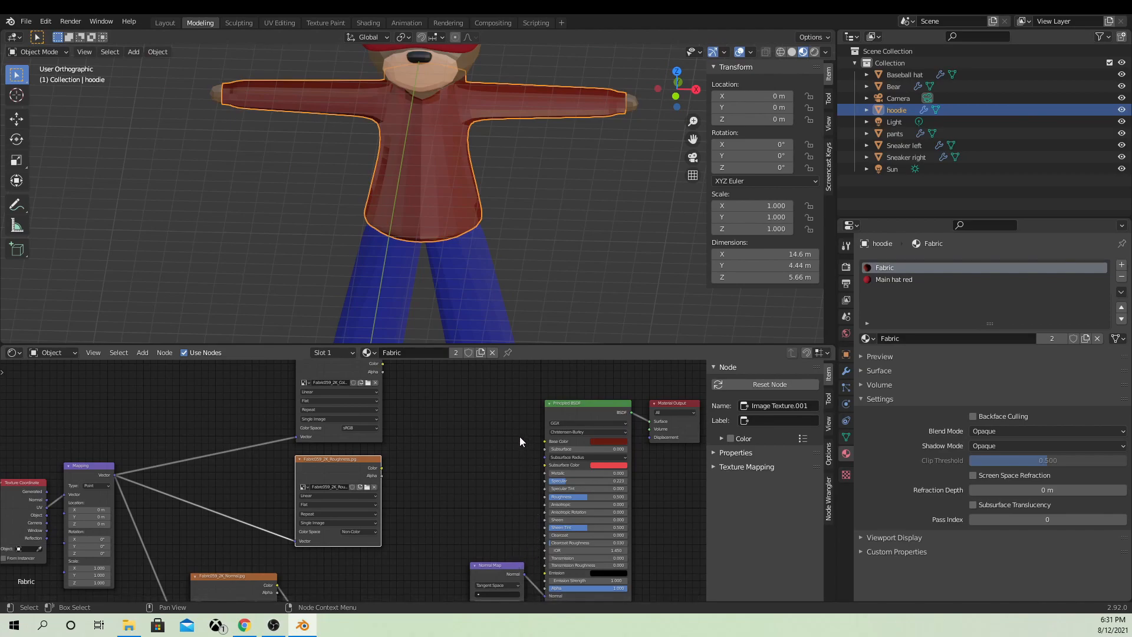
click(894, 133)
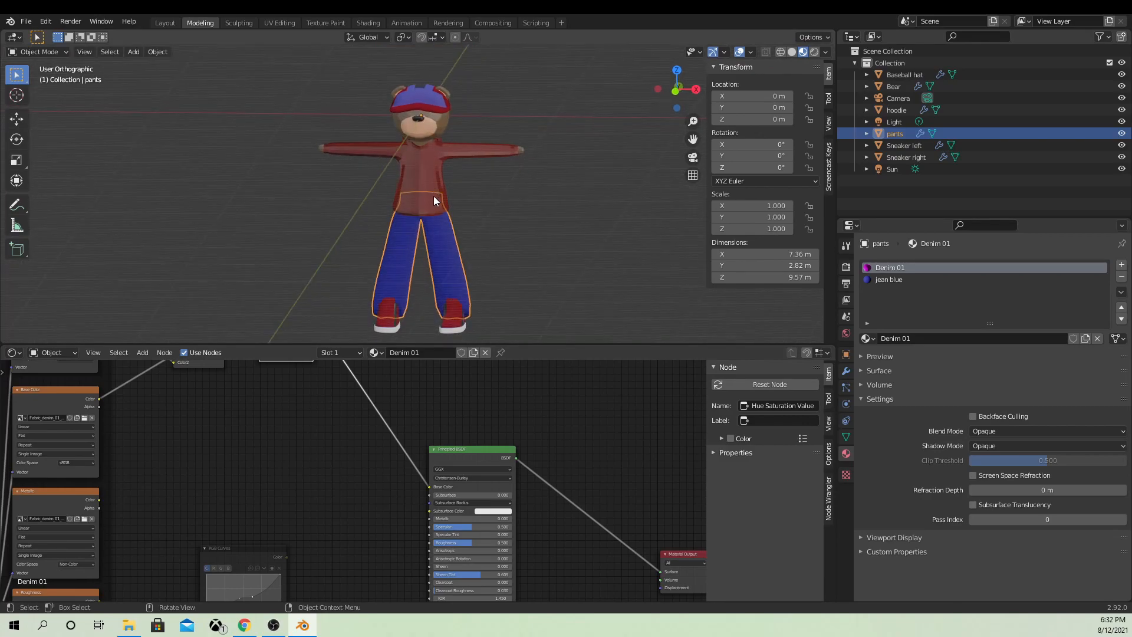
mouse_move(420, 198)
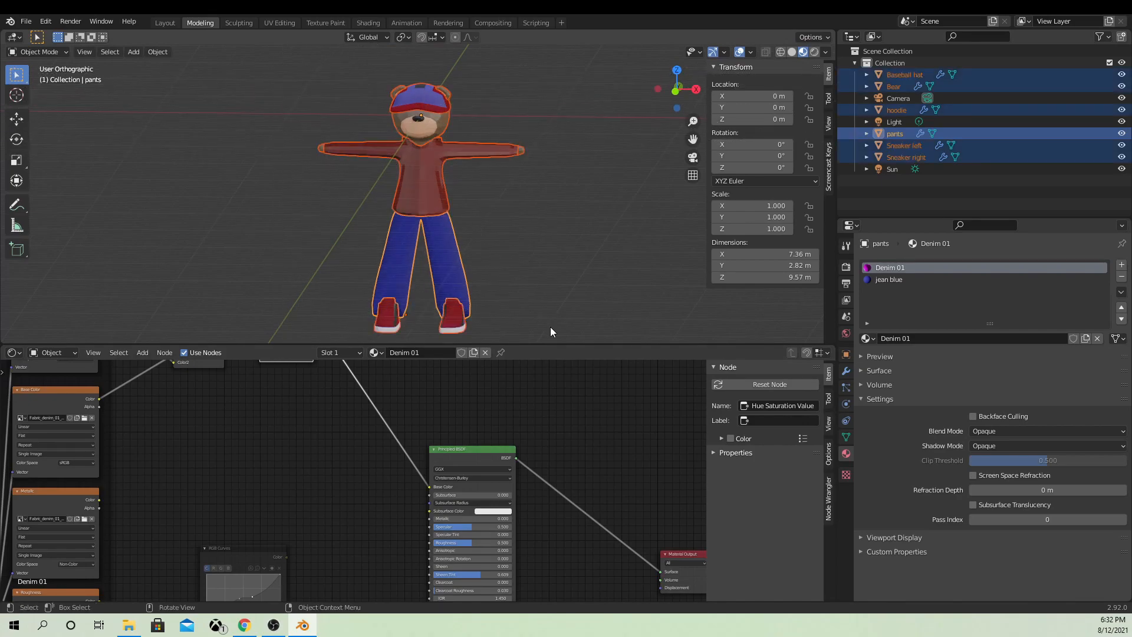
Save the bear project and start an FBX export from the File menu.
click(26, 21)
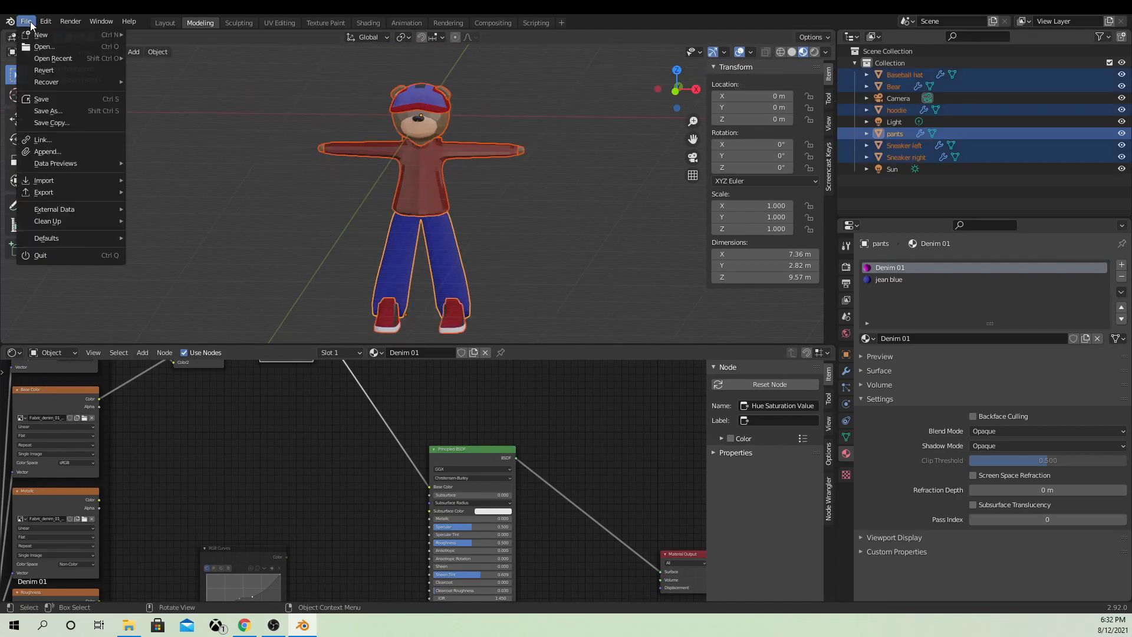
click(42, 99)
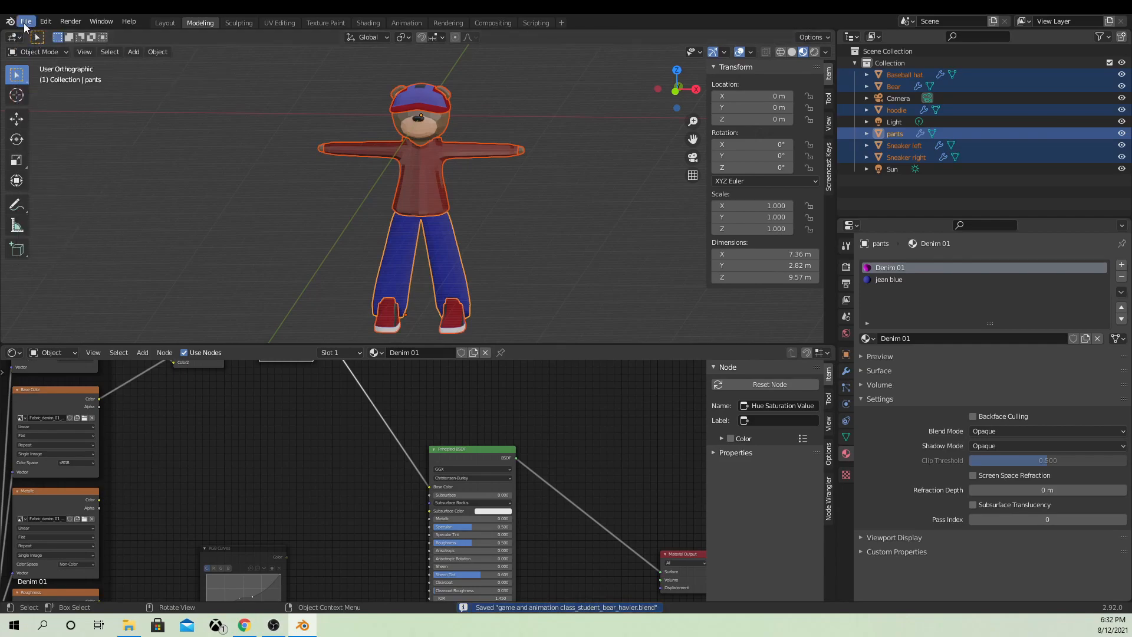
click(26, 21)
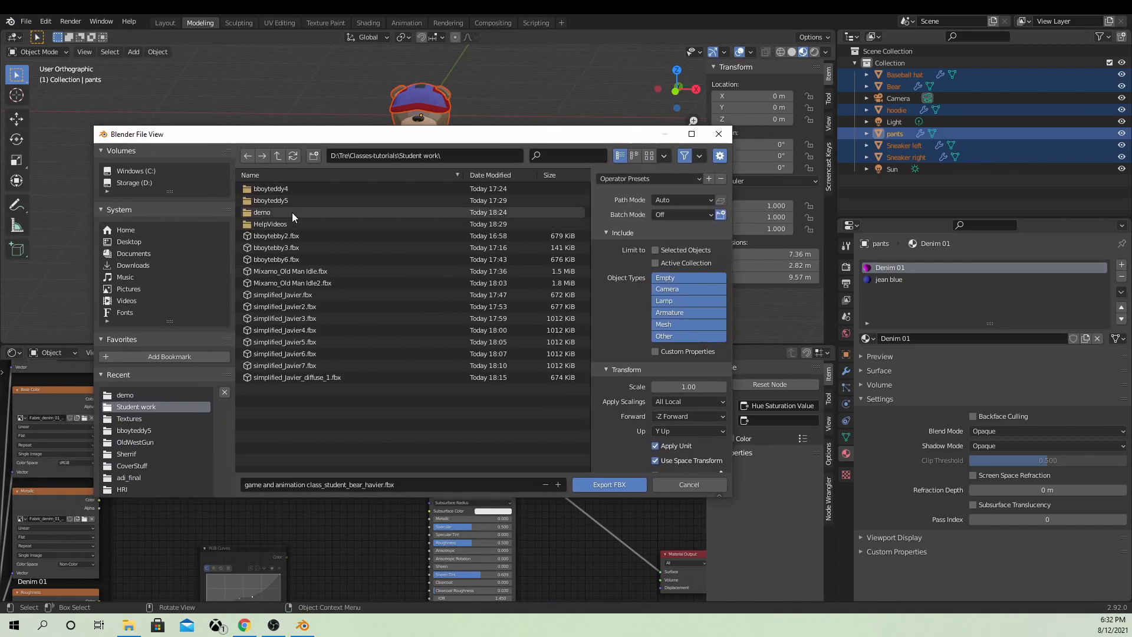
Export the bear into the demo folder with Path Mode Copy and Y Forward, naming it from simple_test.
double_click(262, 212)
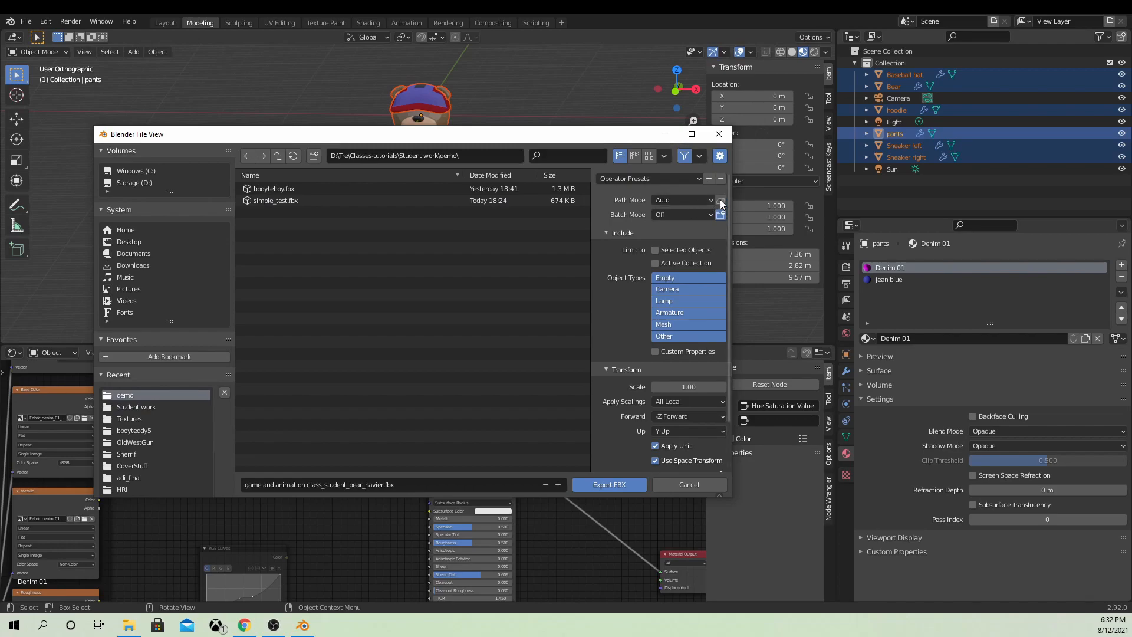
click(684, 199)
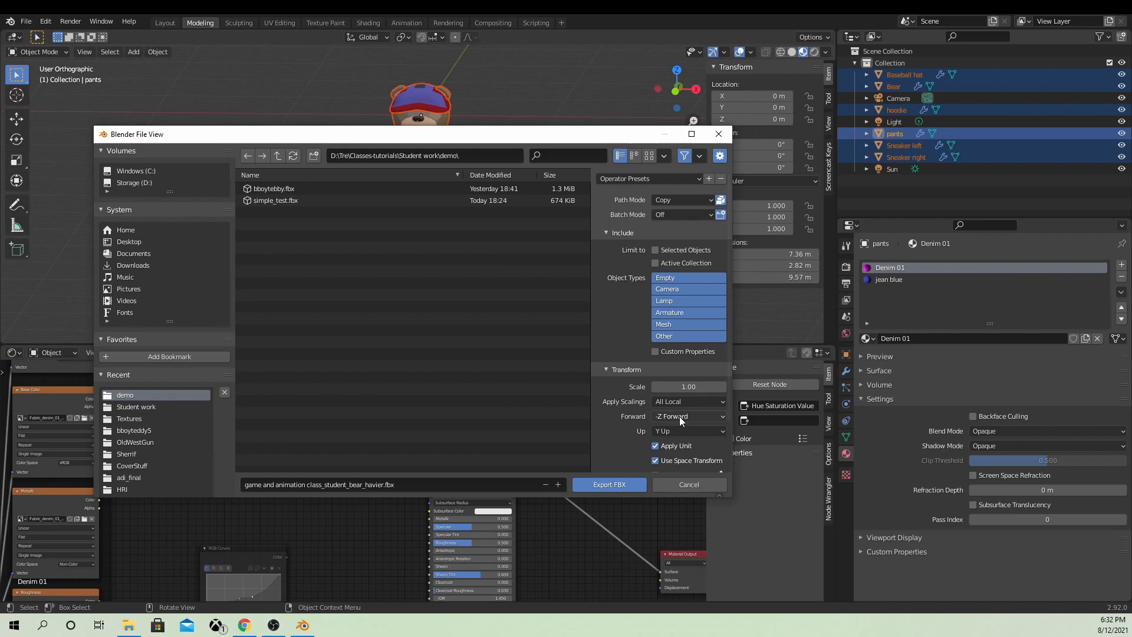
click(689, 417)
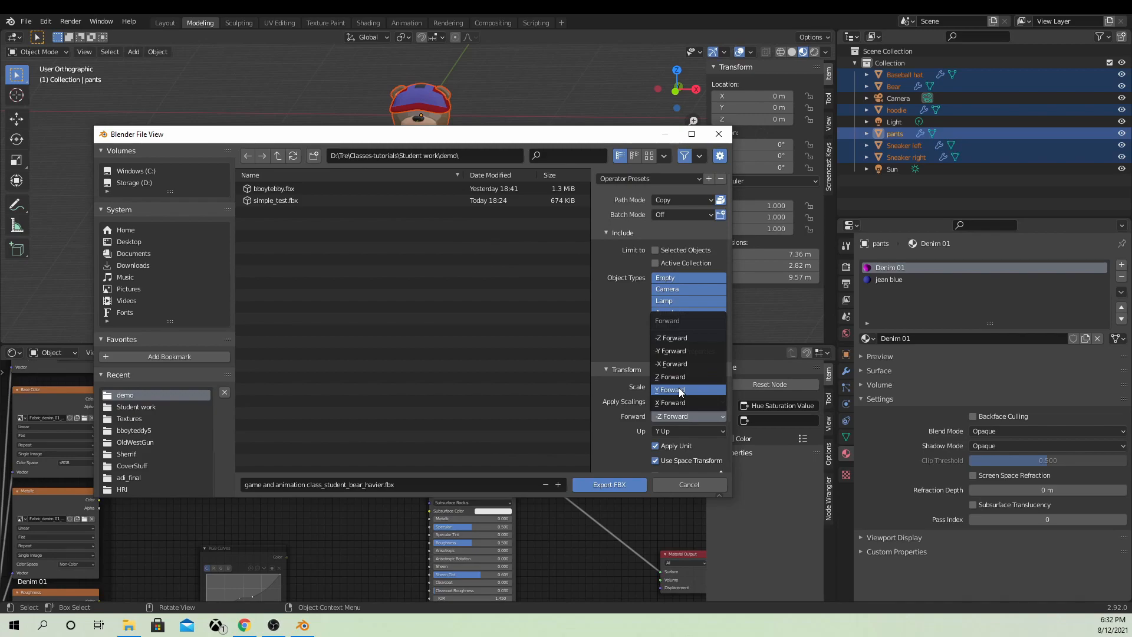
click(668, 389)
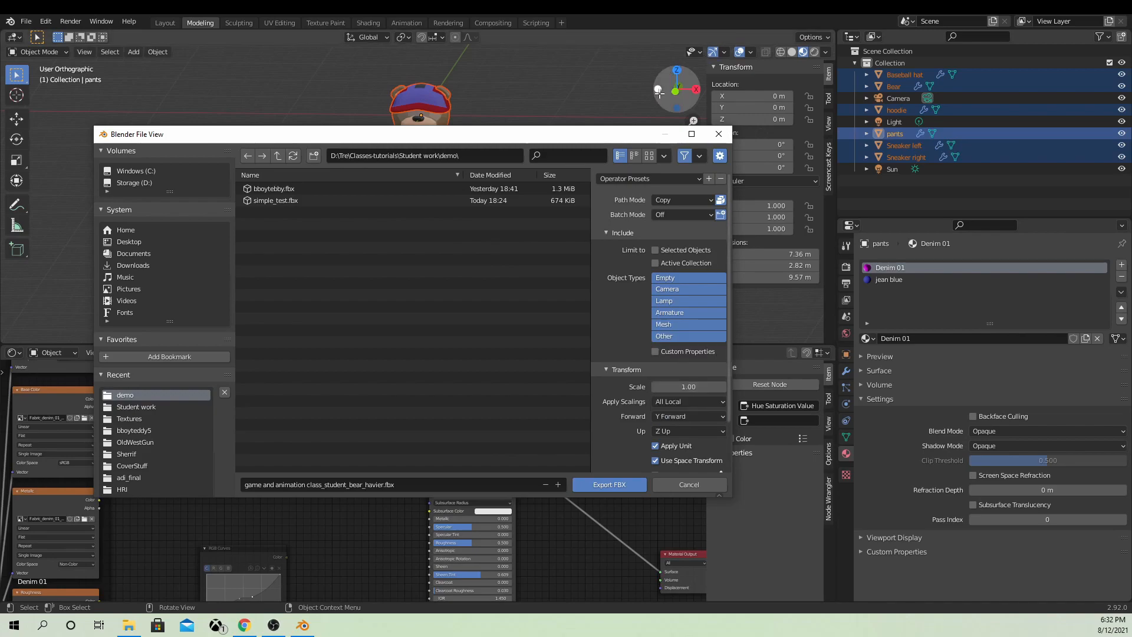
mouse_move(675, 370)
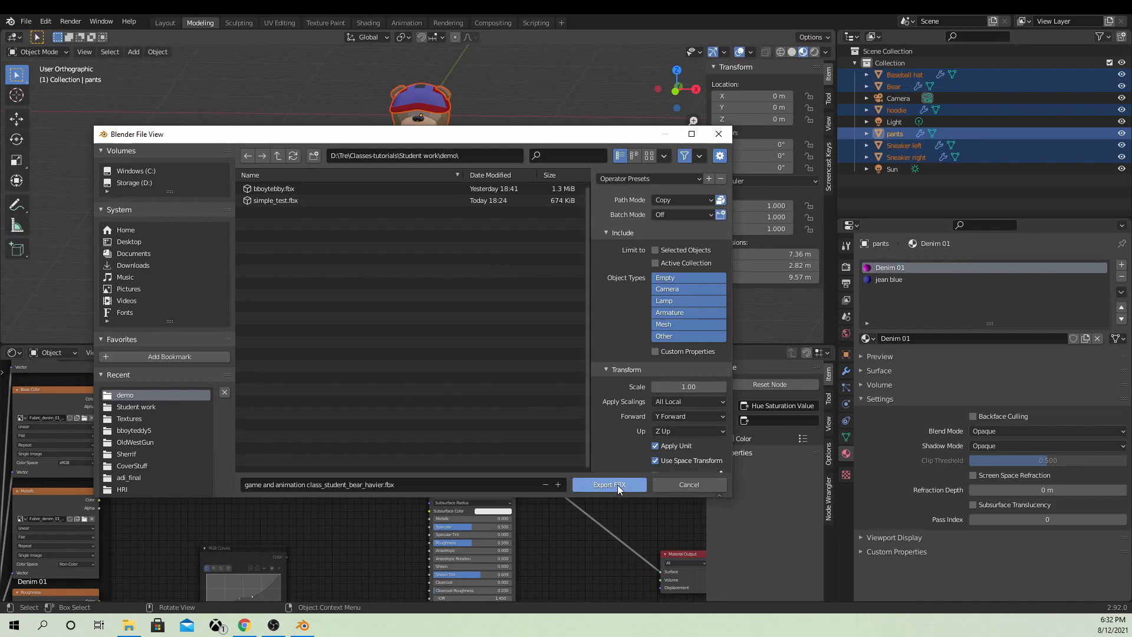
click(276, 200)
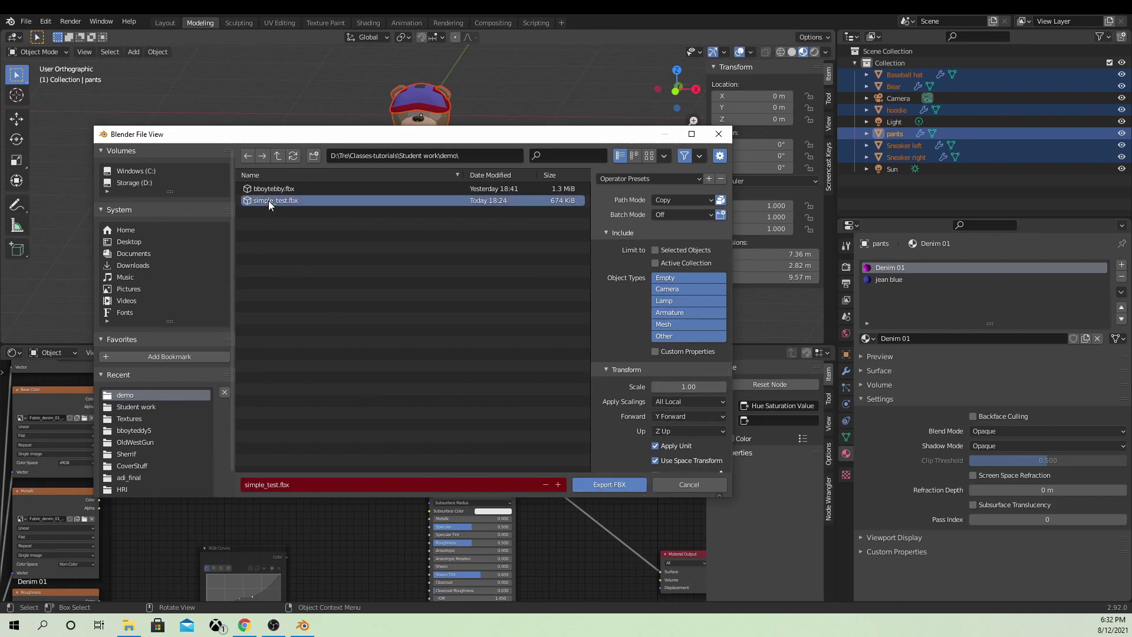
click(278, 484)
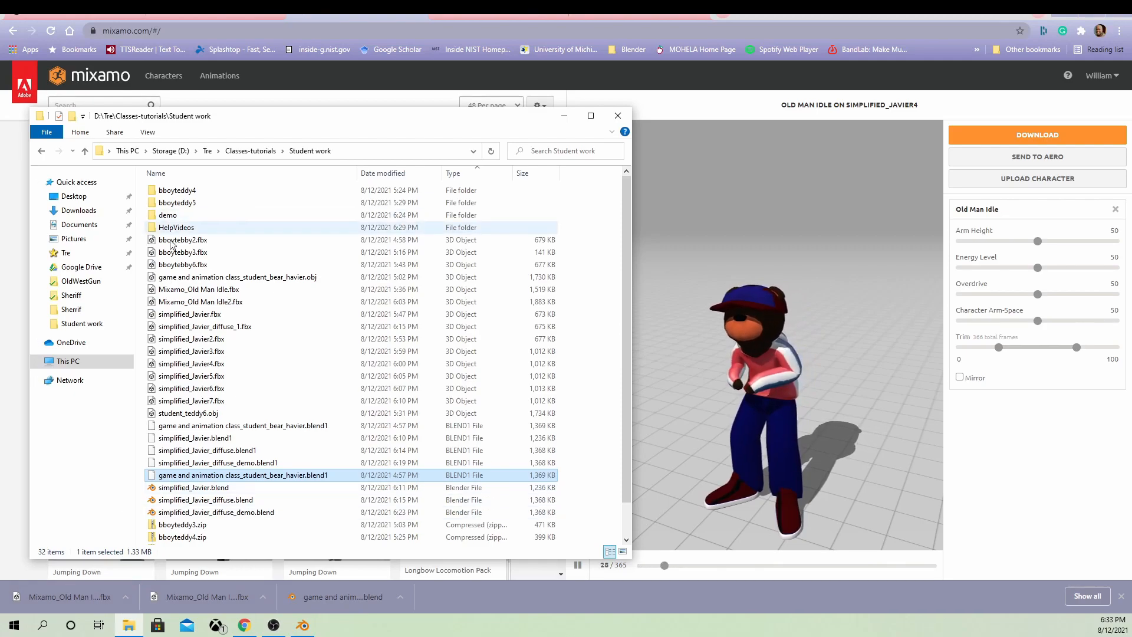
Upload the newly exported simple_test2.fbx from the demo folder as Mixamo's new character.
double_click(168, 215)
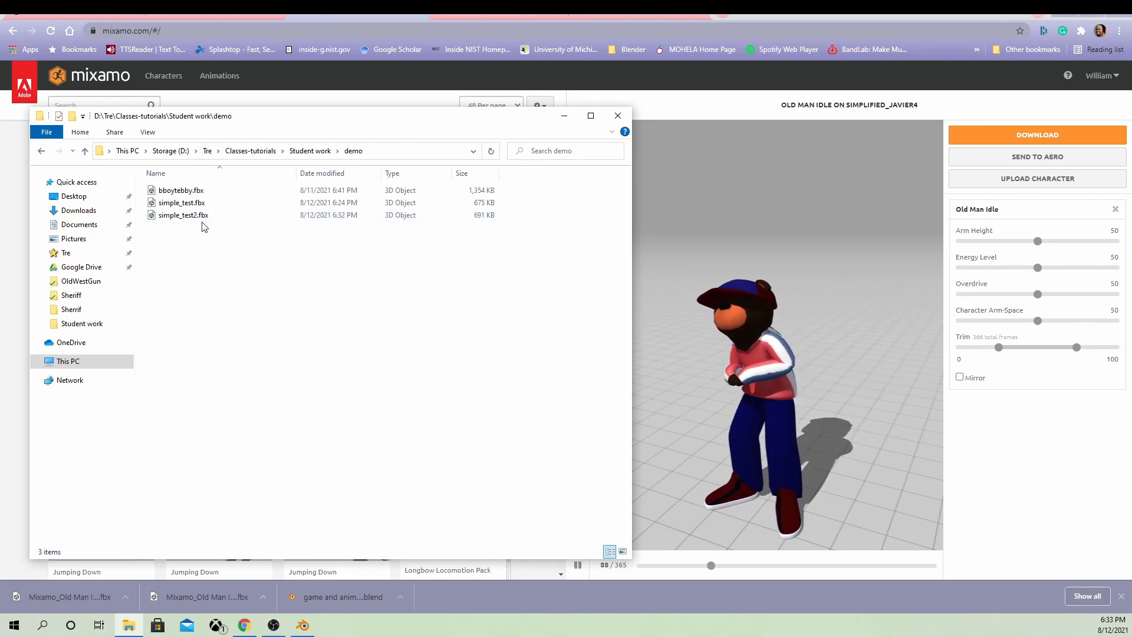
click(1038, 178)
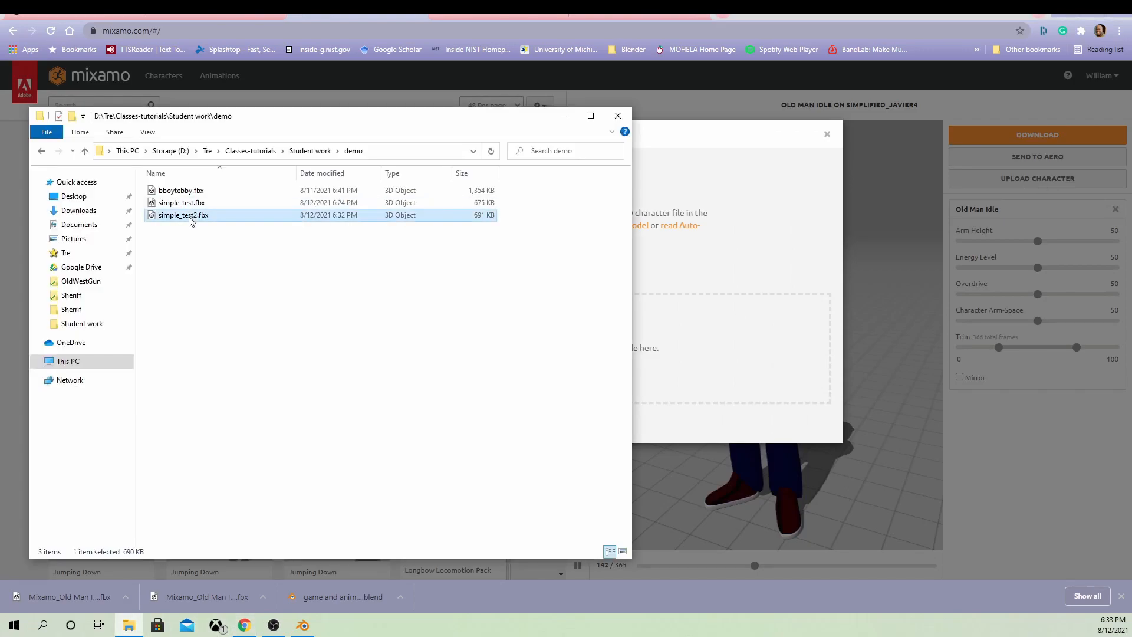
double_click(183, 215)
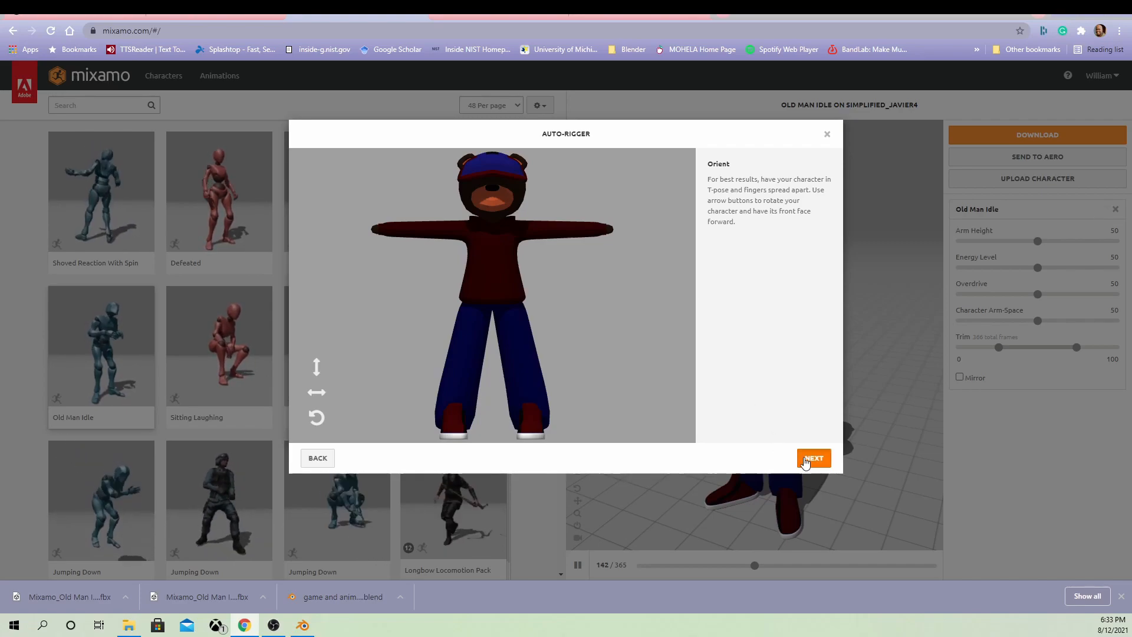
Accept the bear's T-pose orientation to move on to marker placement.
click(813, 458)
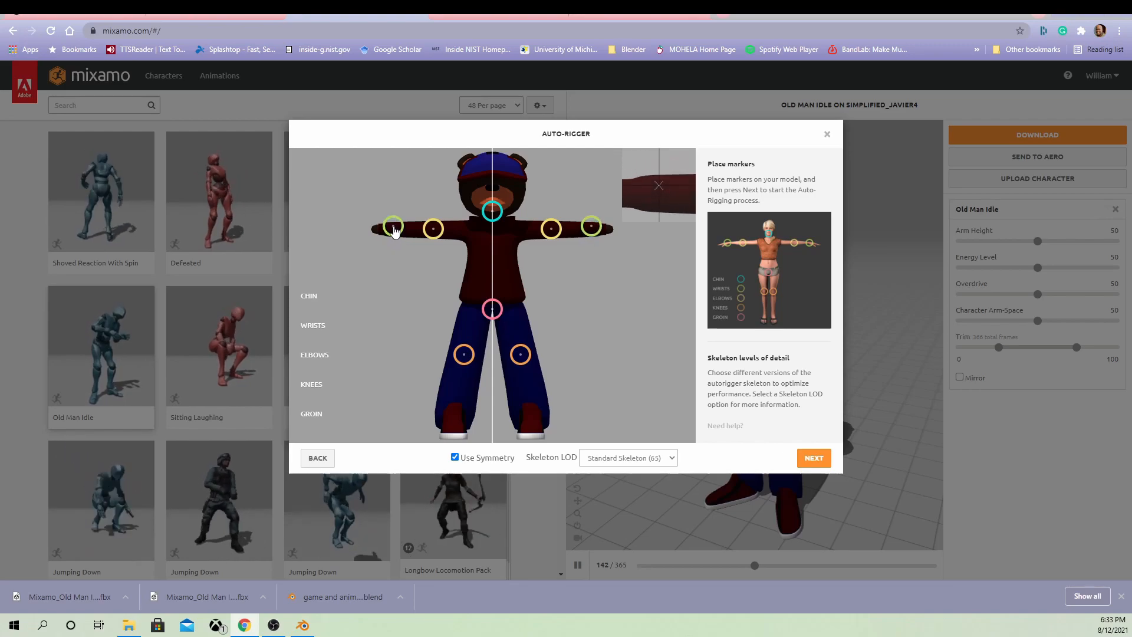
mouse_move(435, 233)
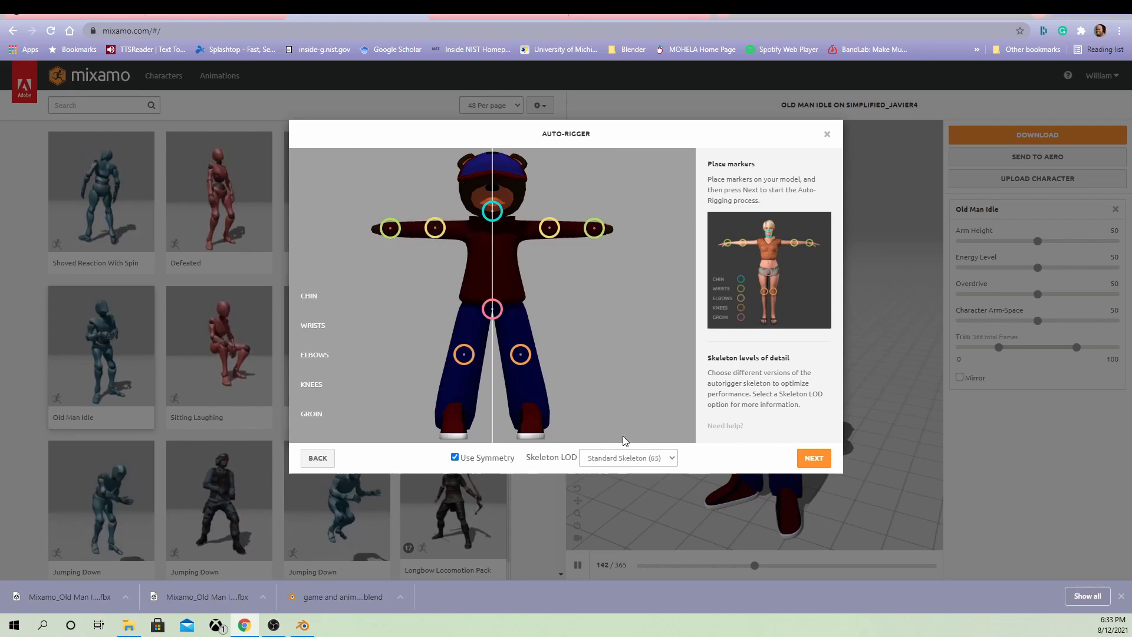
Auto-rig the bear with the placed markers and orbit the review preview around it.
click(814, 458)
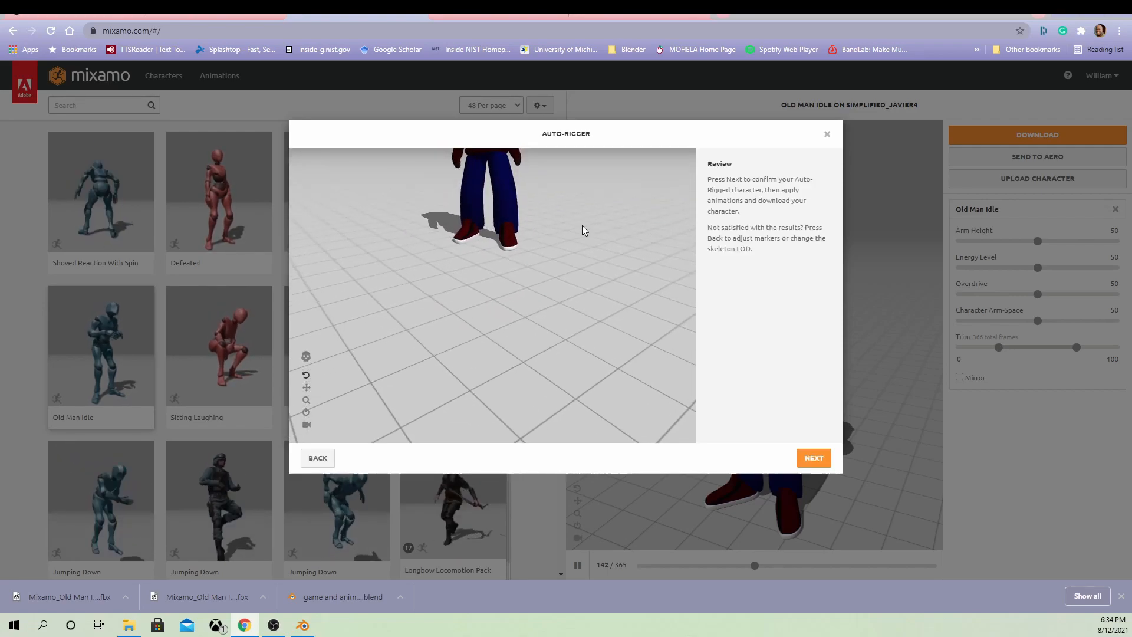
drag(584, 230, 506, 289)
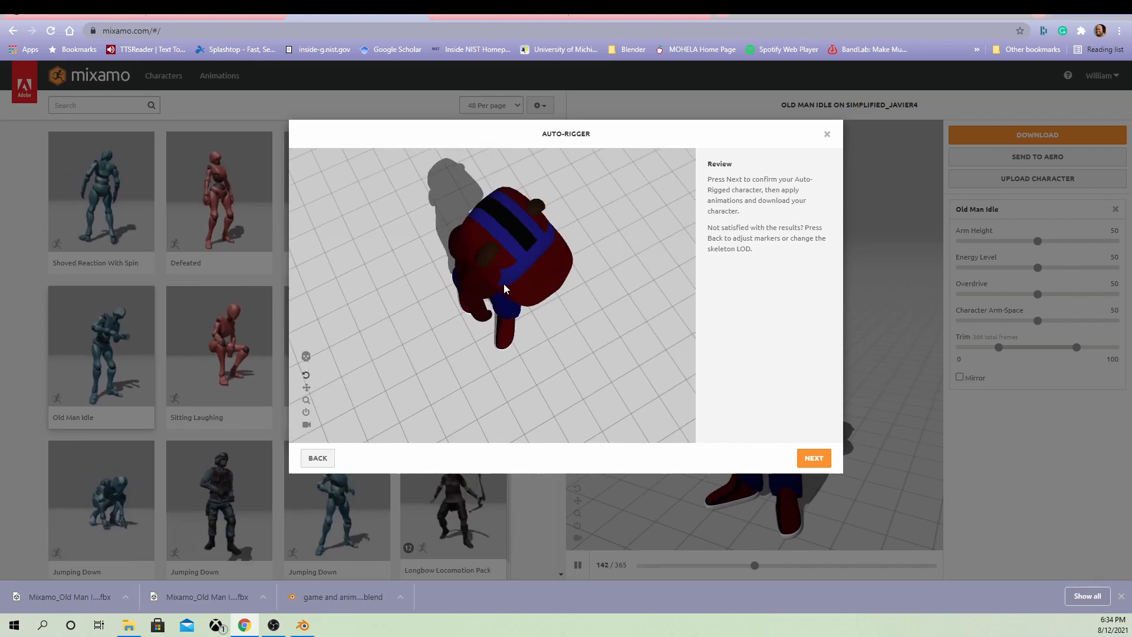
drag(506, 289, 497, 213)
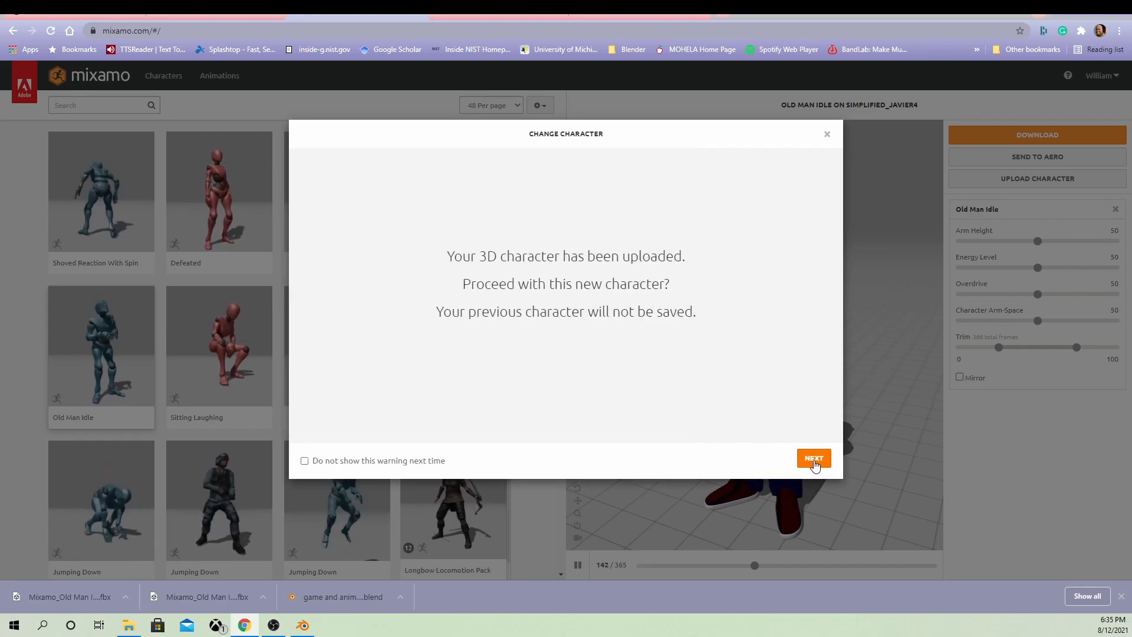
Confirm the uploaded bear as the character and play the Dying animation on it.
click(814, 457)
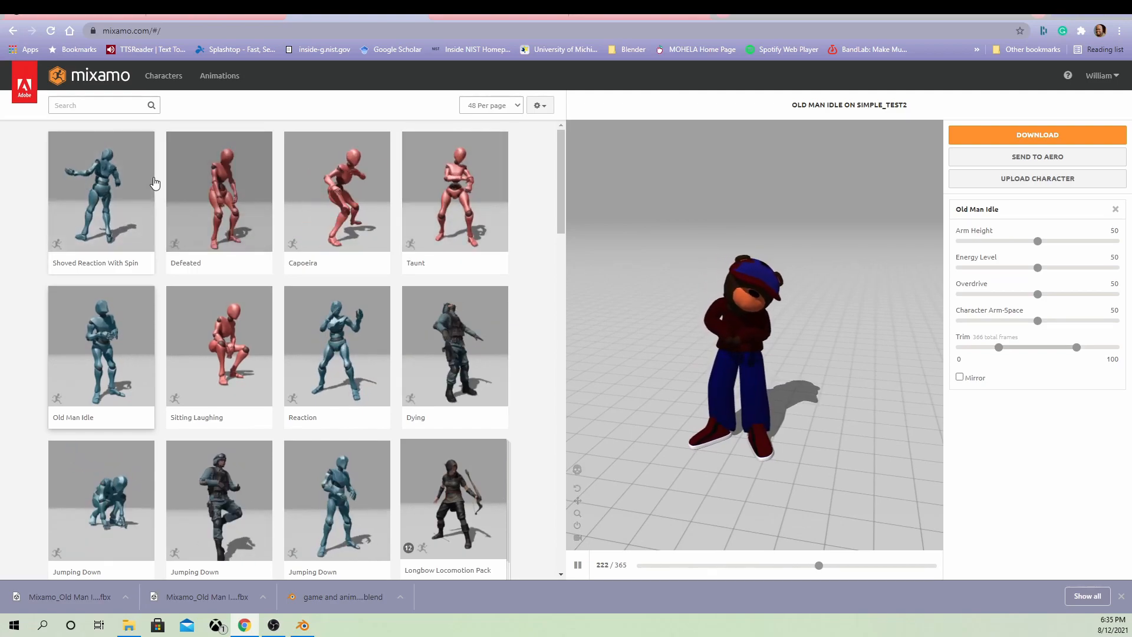
click(450, 348)
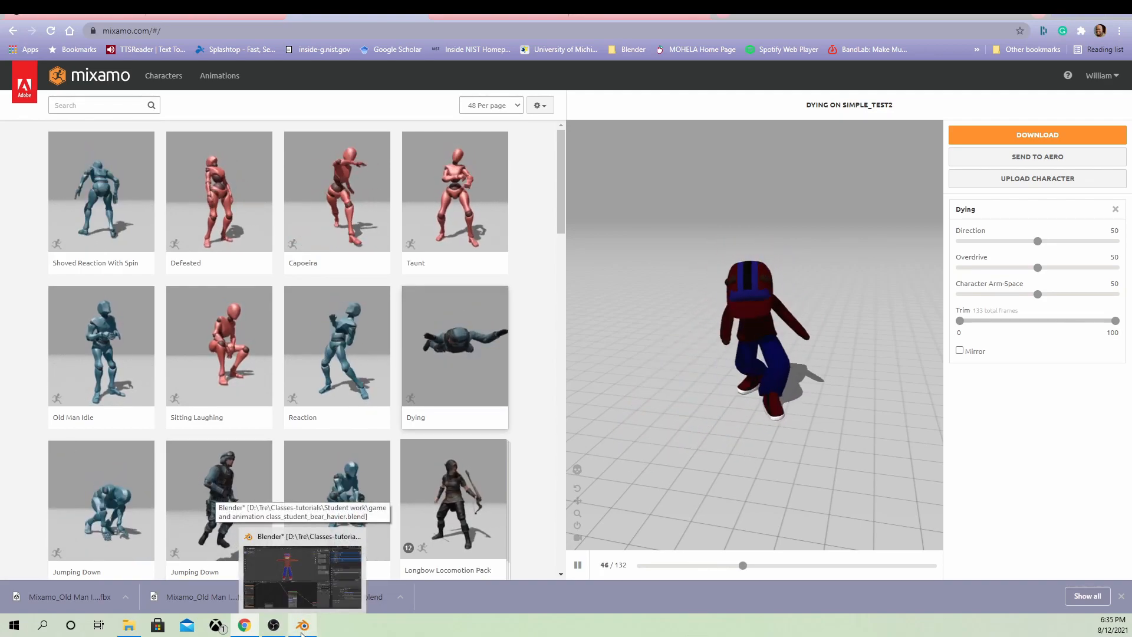
Bring the Blender bear project back to the front from the taskbar.
click(301, 625)
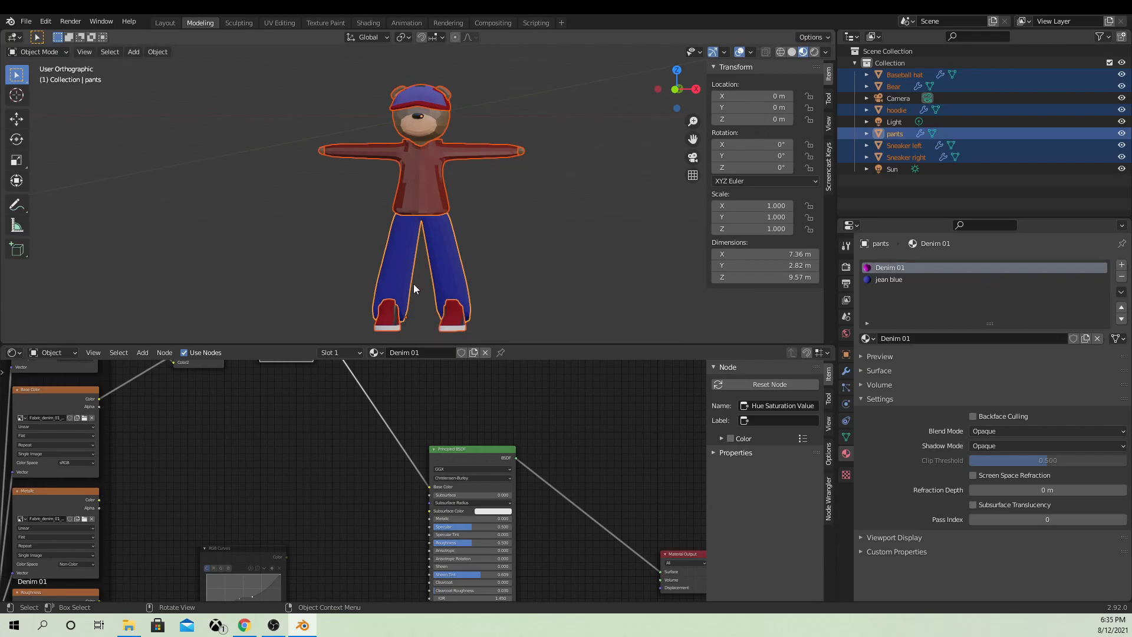
mouse_move(417, 277)
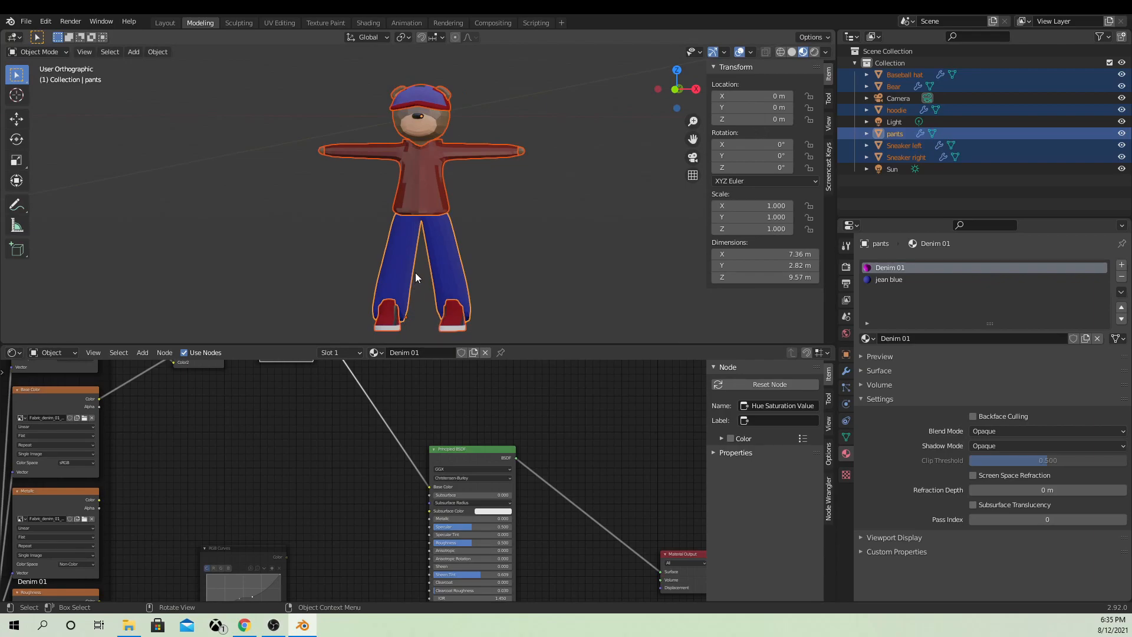